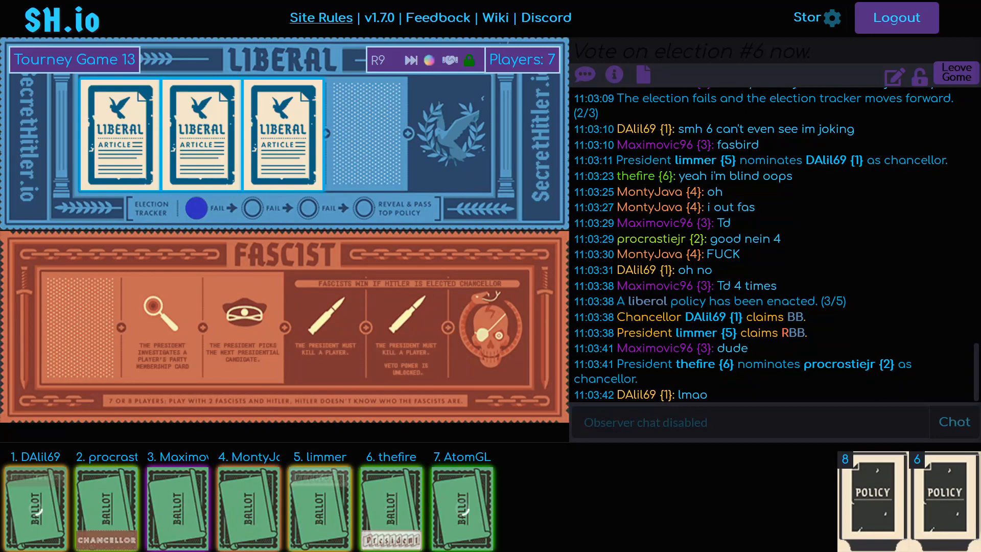
# Scroll the game log while the first fascist policy passes and election #8 voting opens.
pyautogui.scroll(-3)
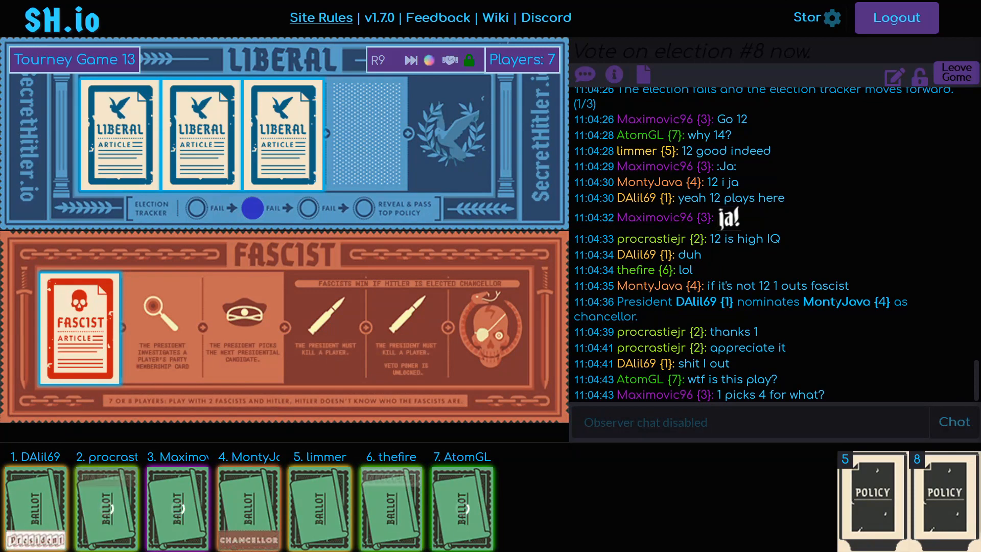
# Scroll the game log as the fourth liberal policy passes and the deck reshuffles.
pyautogui.scroll(-3)
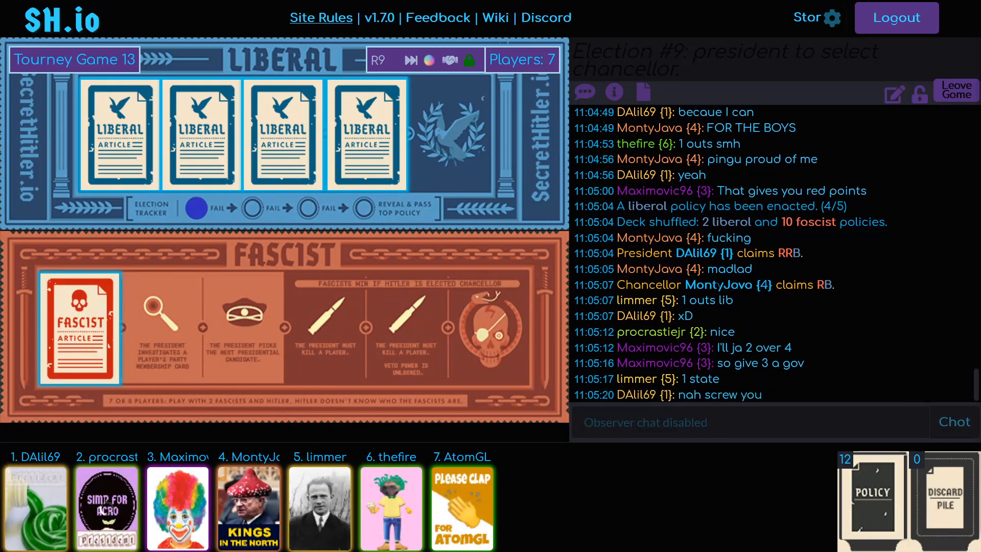
# Scroll the game log while the second fascist policy unlocks the investigation power.
pyautogui.scroll(-3)
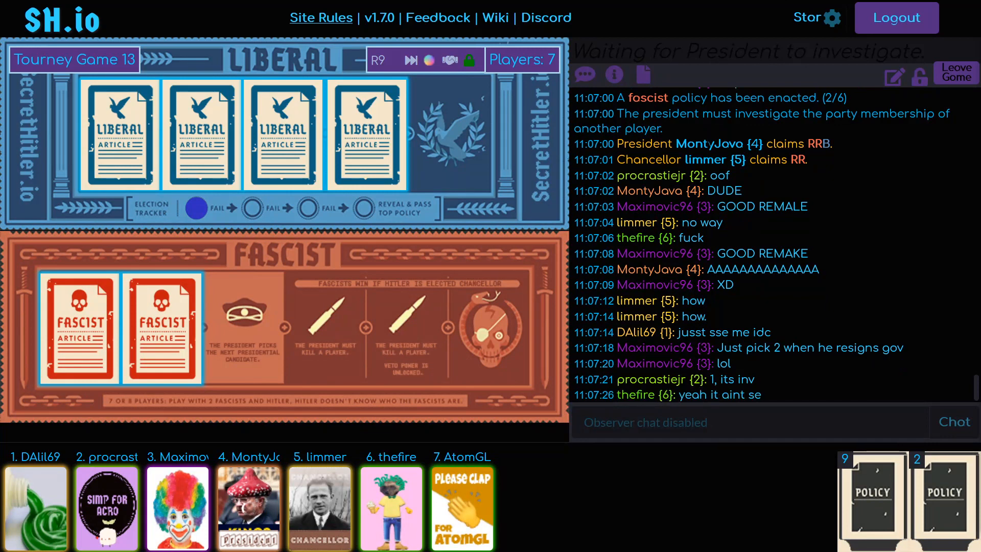
# Scroll the chat log to follow the liberal investigation claim and election #12 voting.
pyautogui.scroll(-3)
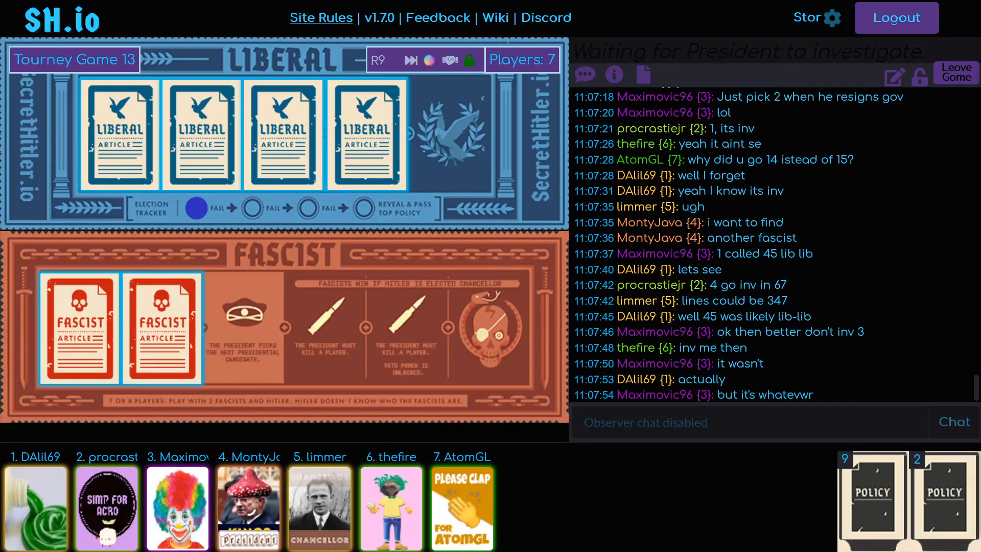
pyautogui.scroll(-3)
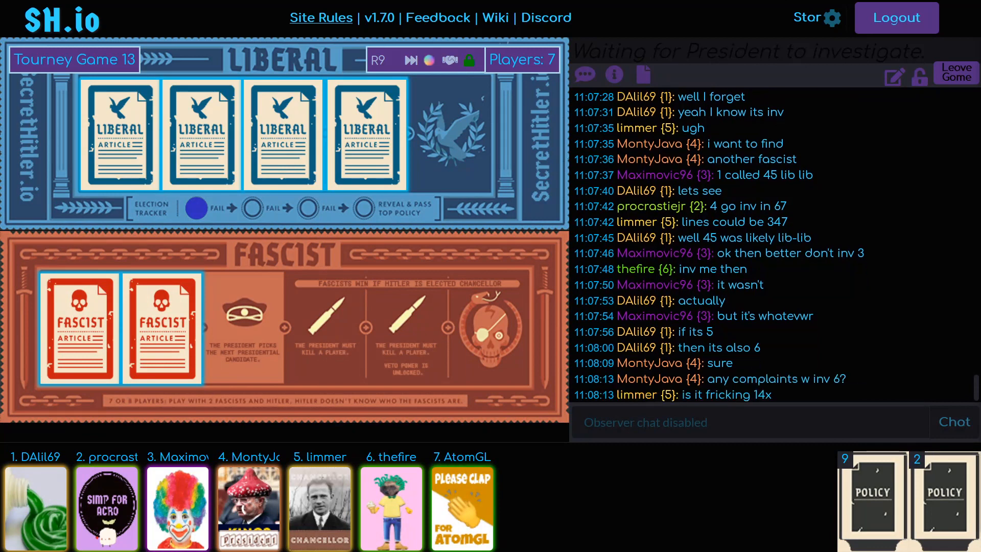
pyautogui.scroll(-3)
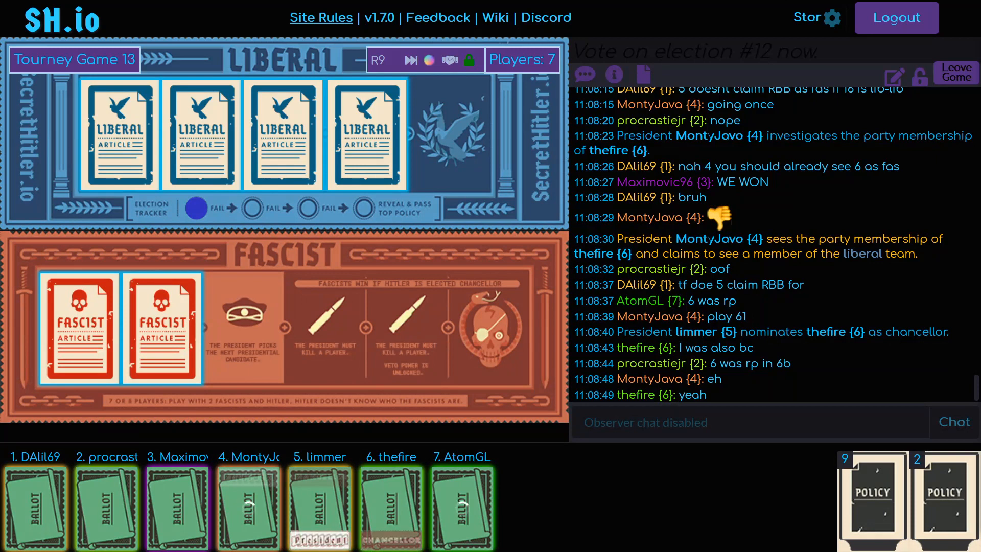
pyautogui.scroll(-3)
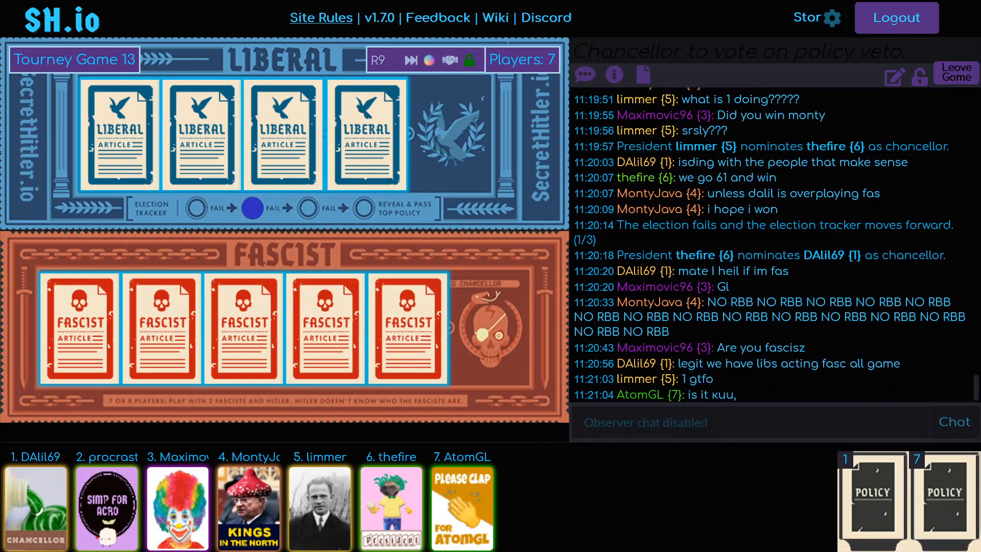
pyautogui.scroll(-3)
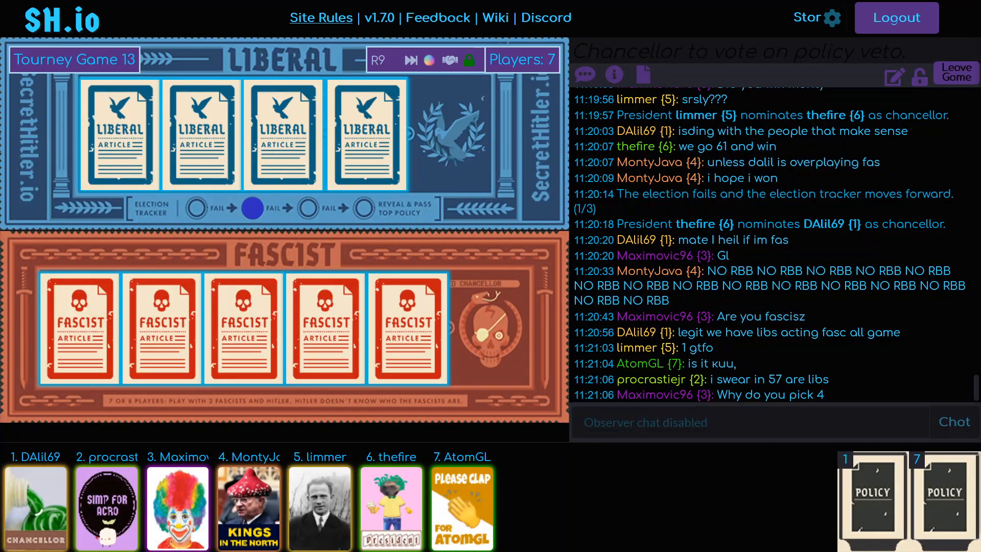
pyautogui.scroll(-3)
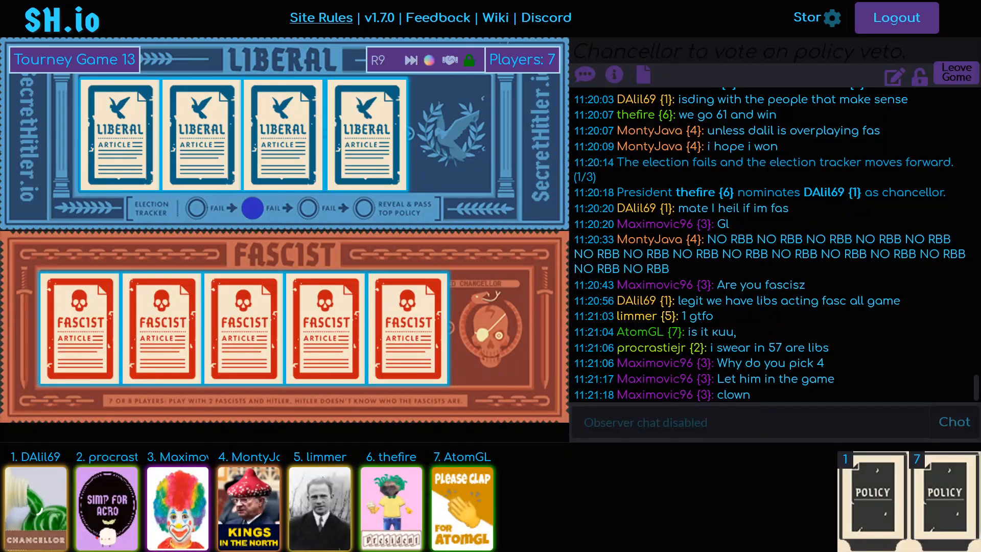
pyautogui.scroll(-3)
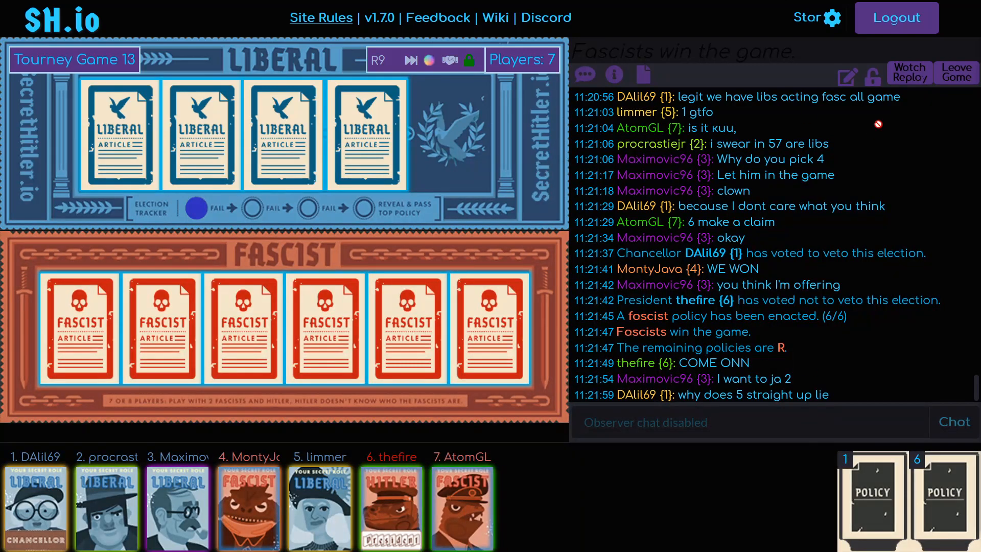
# Open the Tourney Game 13 replay at turn 2, the first government nomination.
pyautogui.click(909, 72)
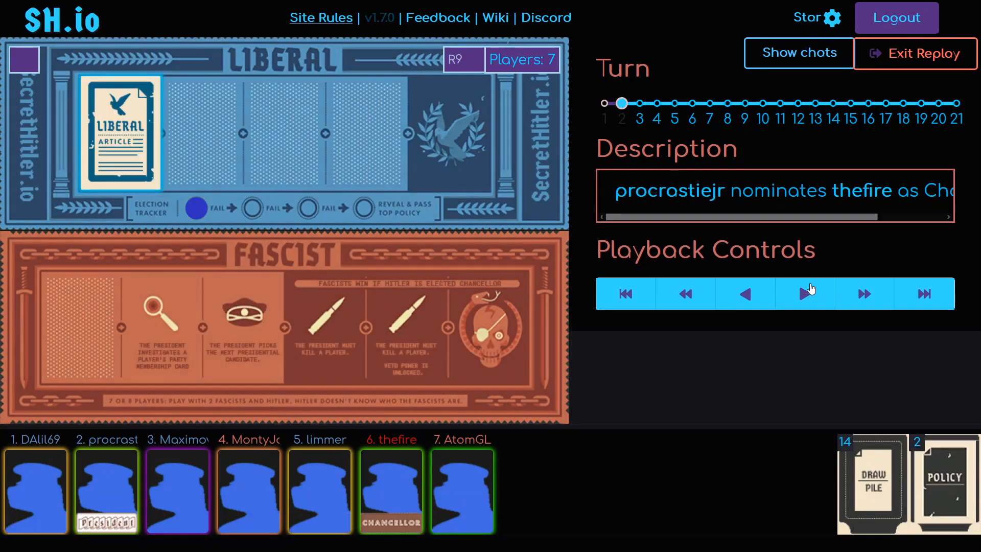
pyautogui.click(804, 294)
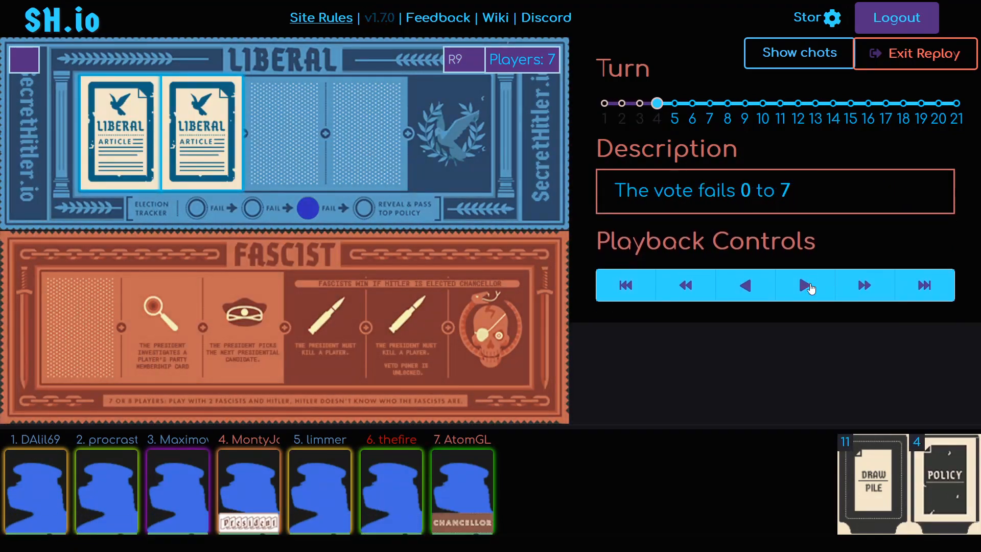
pyautogui.click(804, 285)
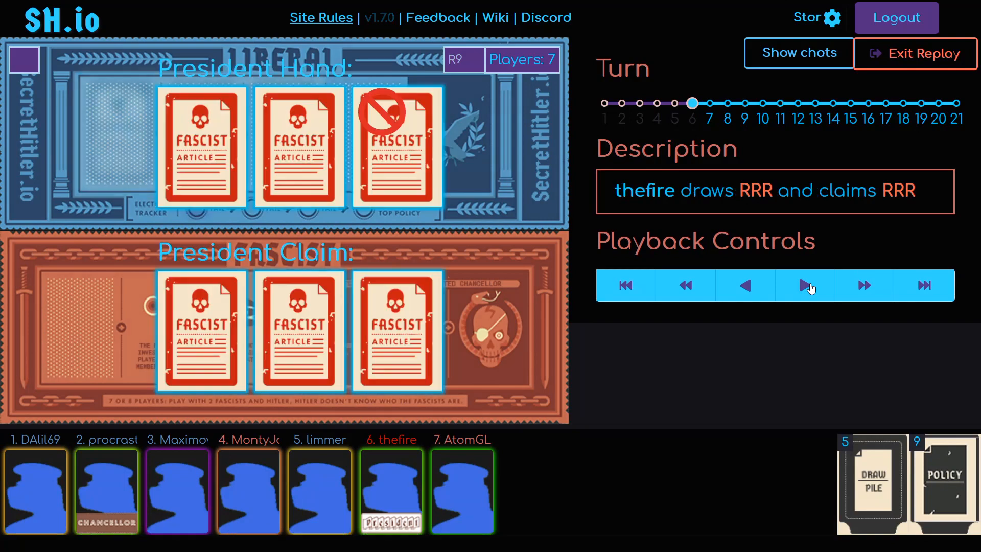
pyautogui.click(808, 285)
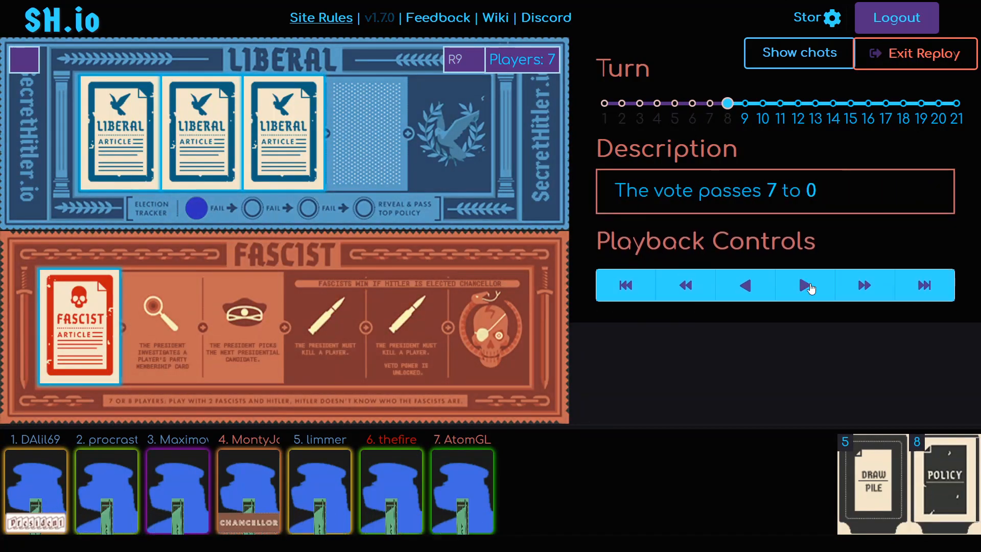
pyautogui.click(805, 286)
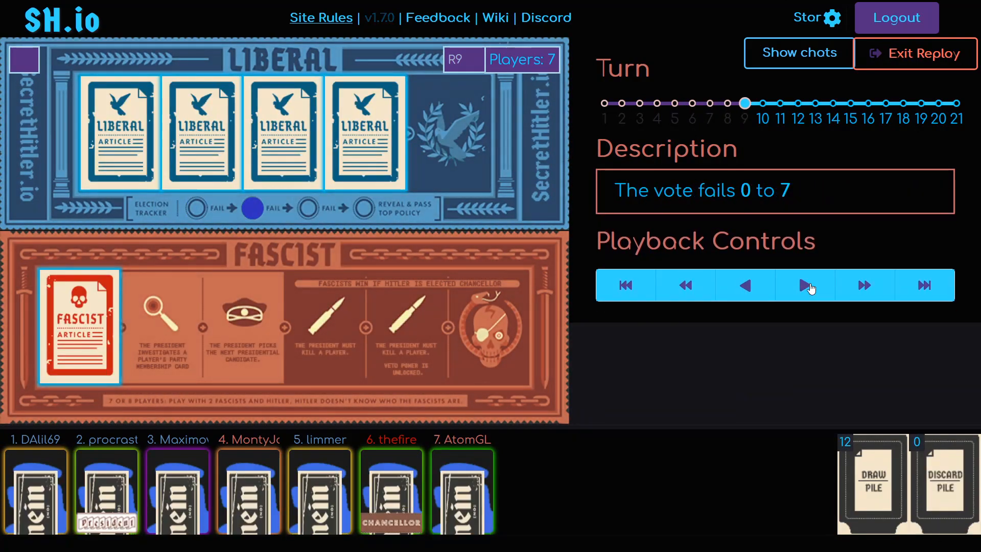
pyautogui.click(805, 285)
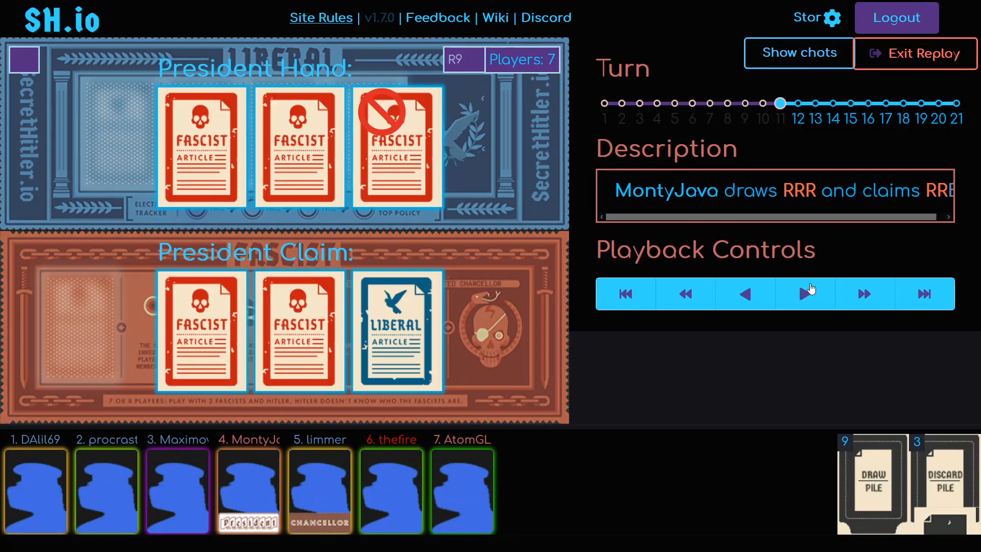
pyautogui.click(806, 285)
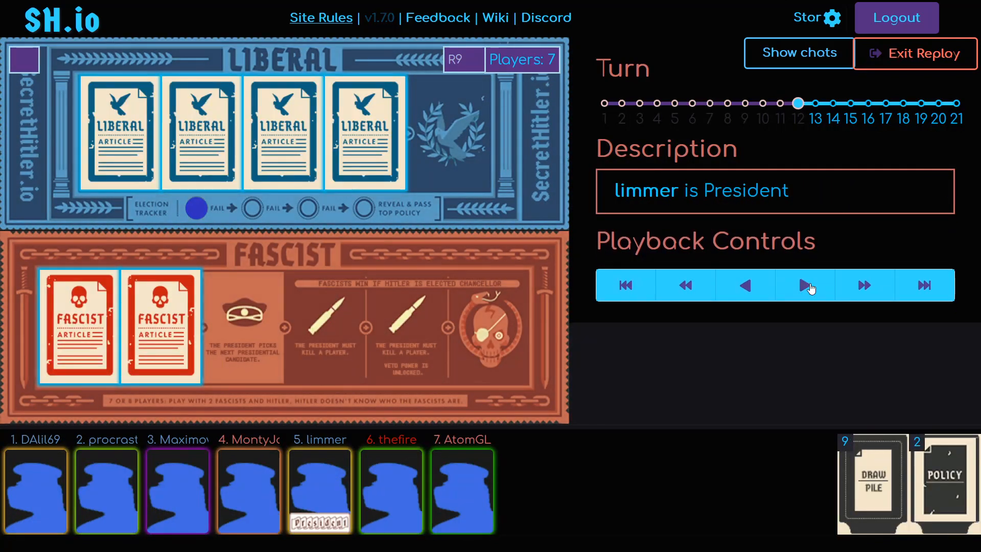
pyautogui.click(805, 285)
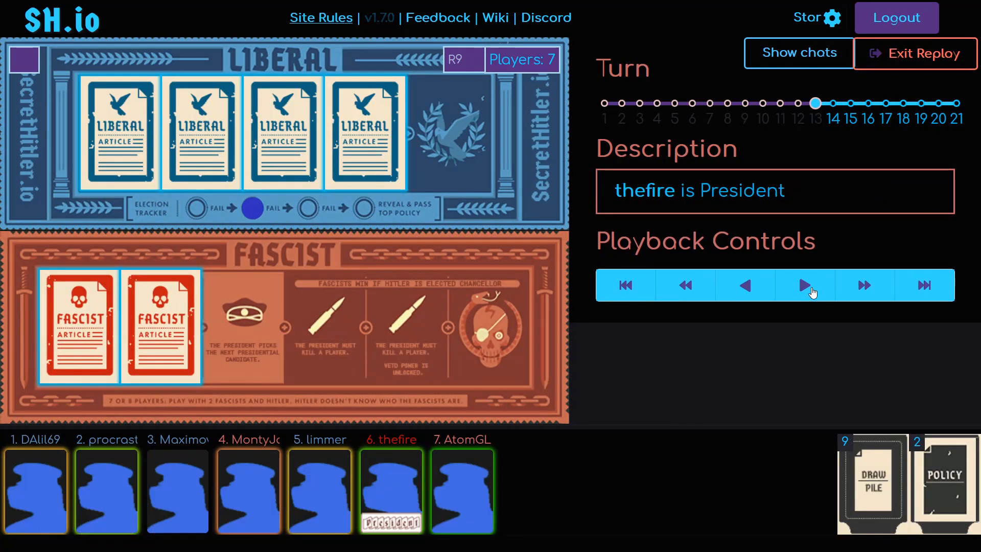
pyautogui.click(804, 285)
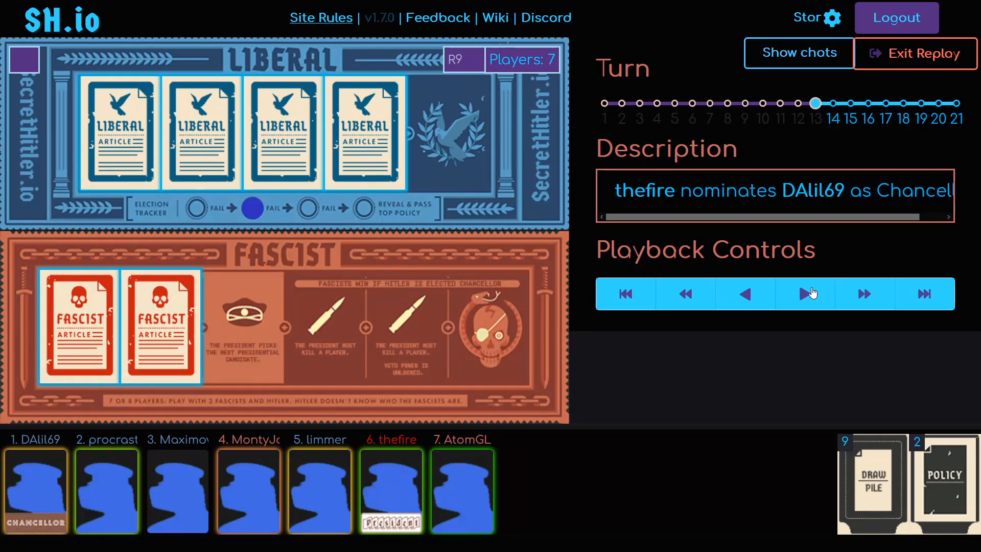
pyautogui.click(804, 293)
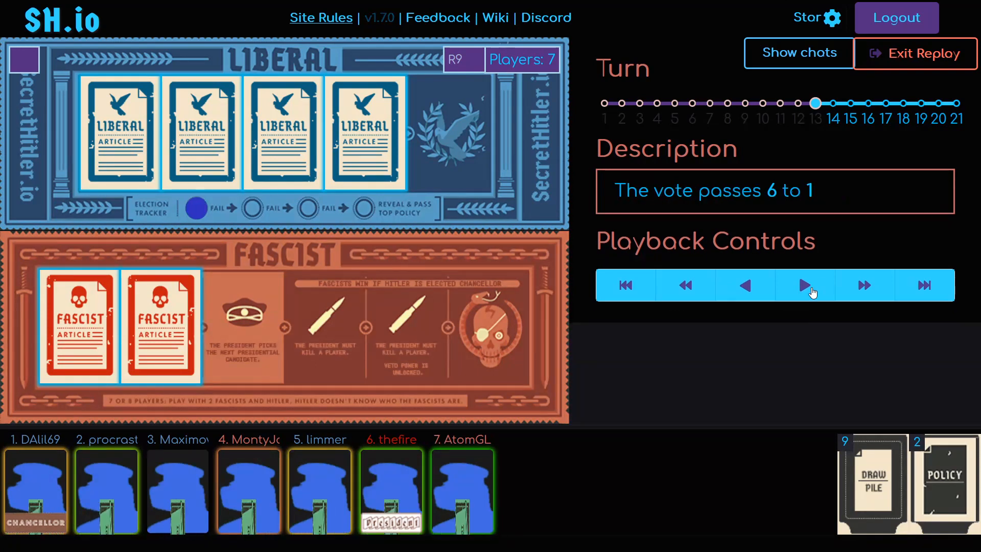
pyautogui.click(804, 285)
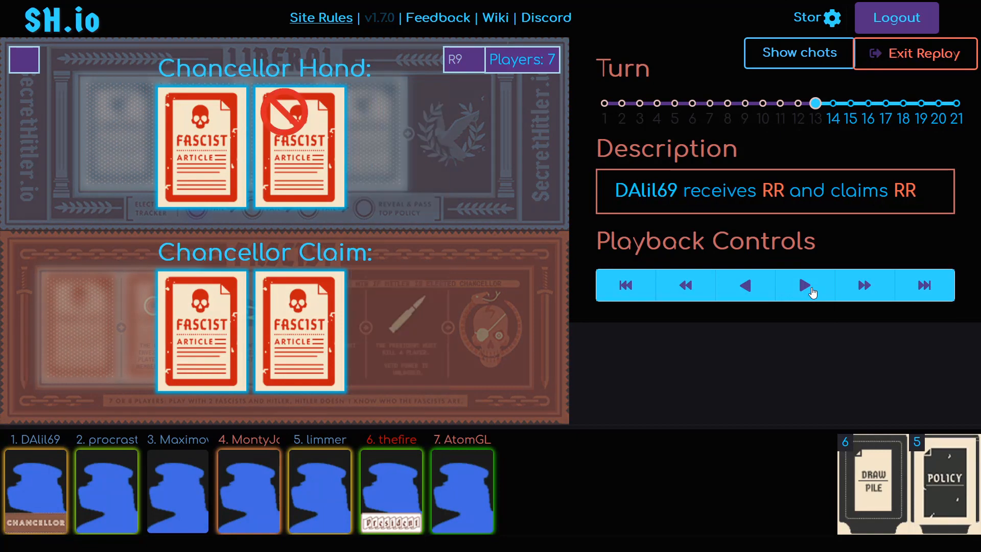